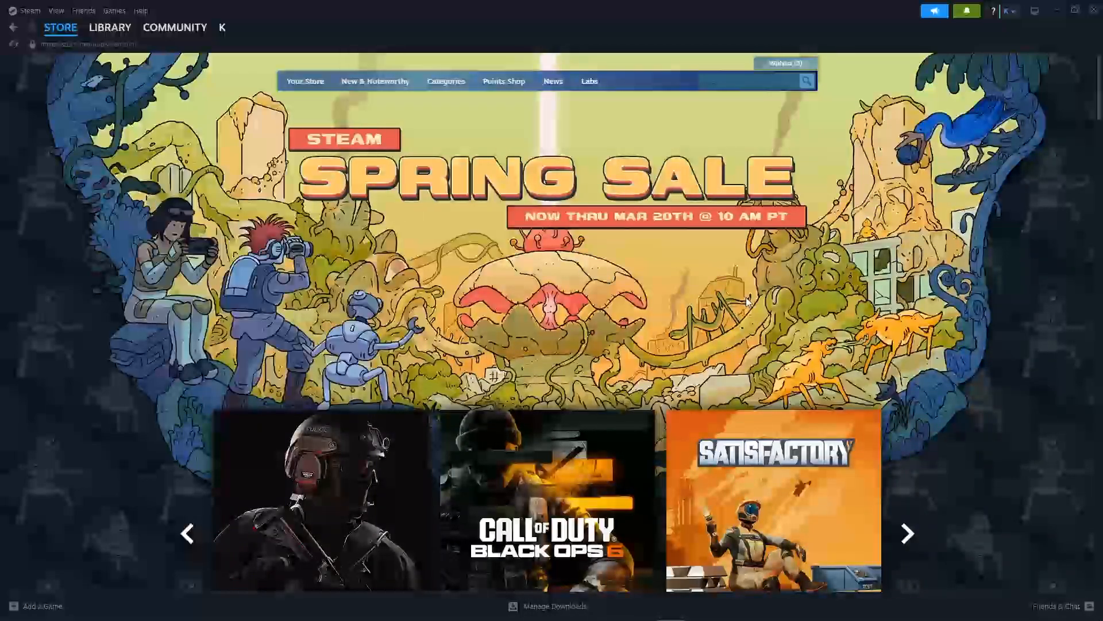
Reveal the account's profile menu with activity, friends and inventory options
left_click(375, 80)
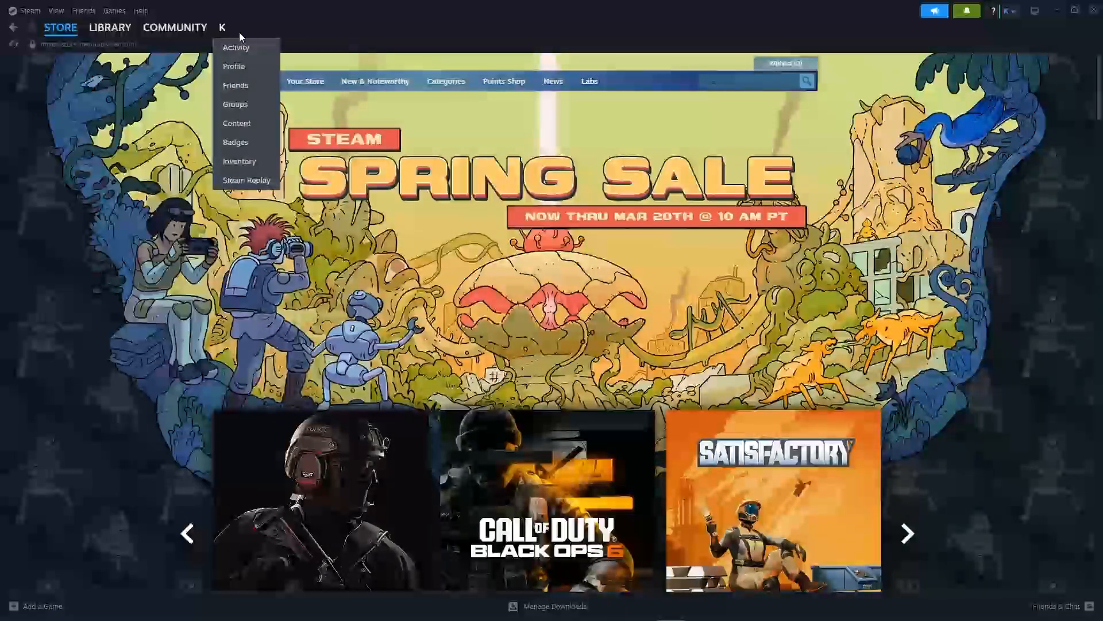
mouse_move(239, 161)
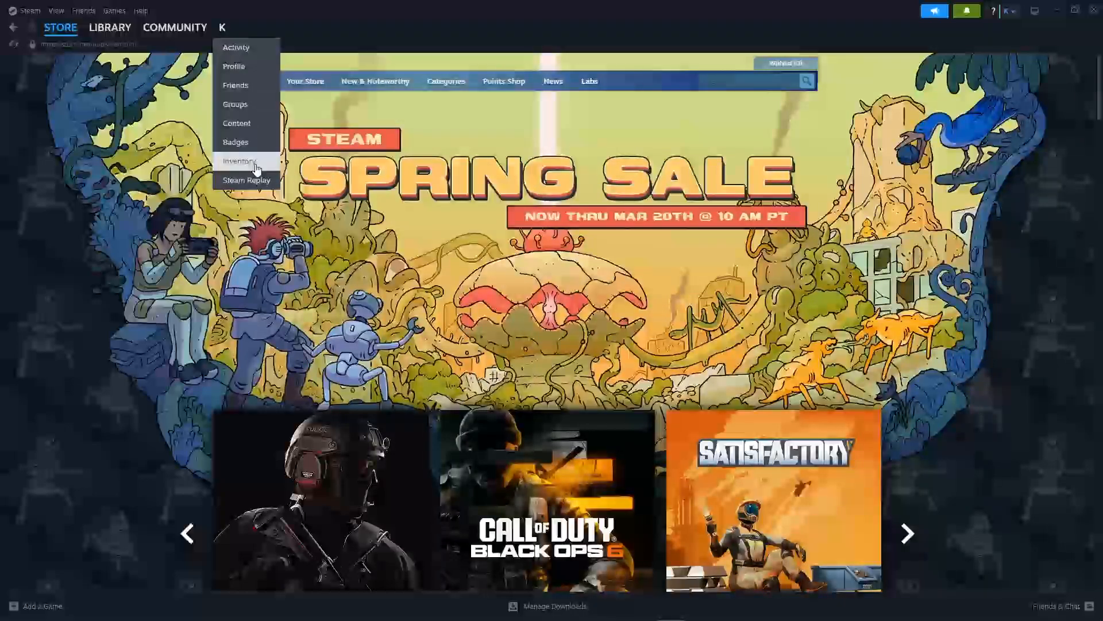
mouse_move(252, 173)
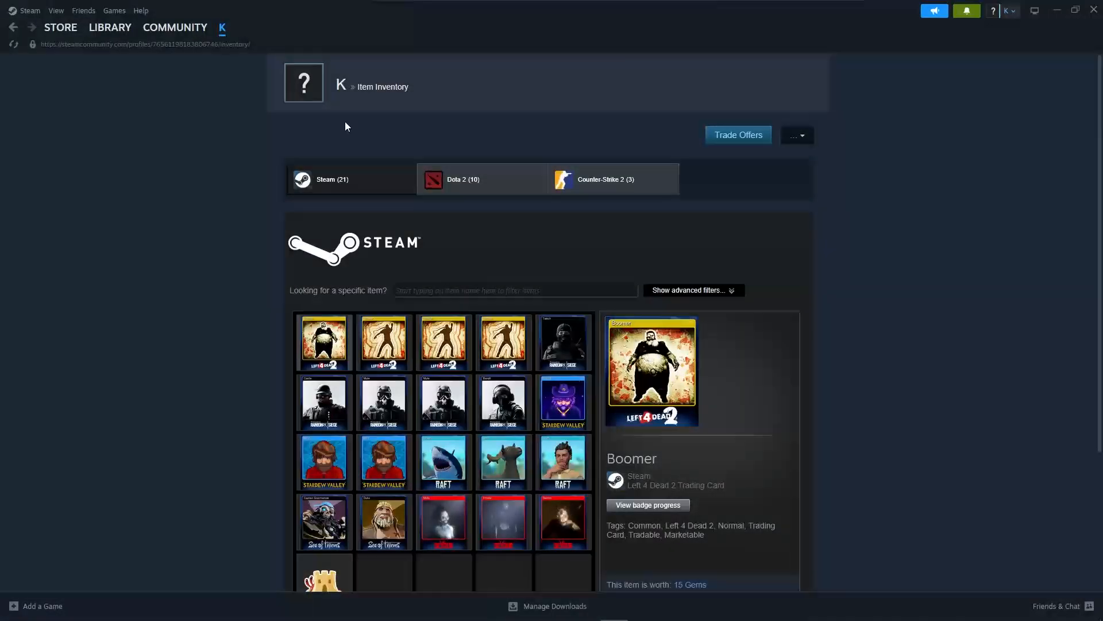
mouse_move(773, 172)
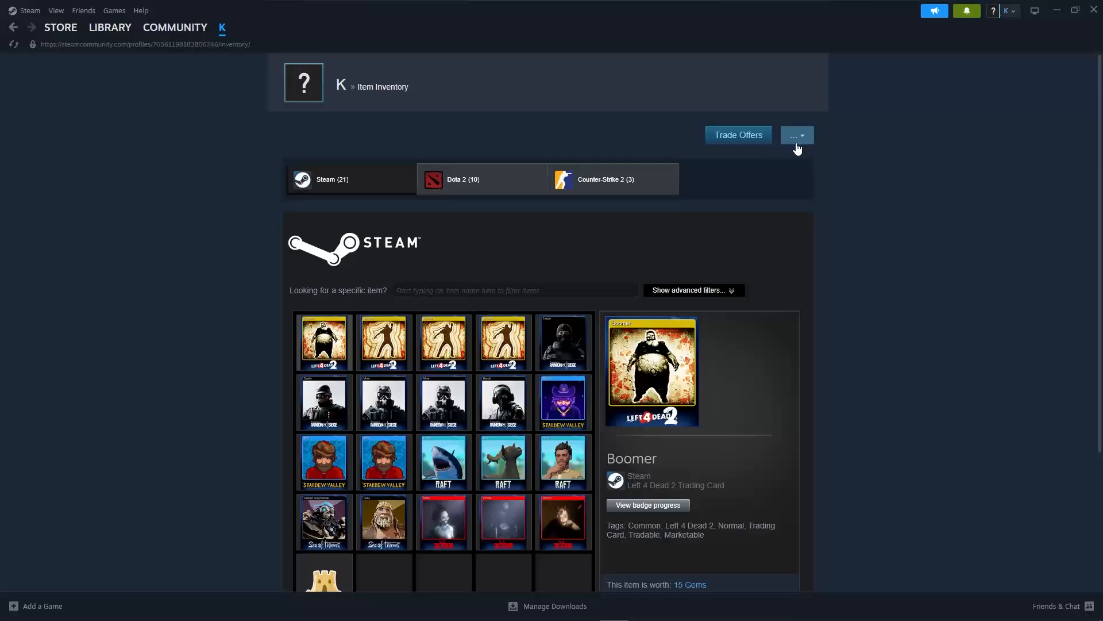
mouse_move(738, 135)
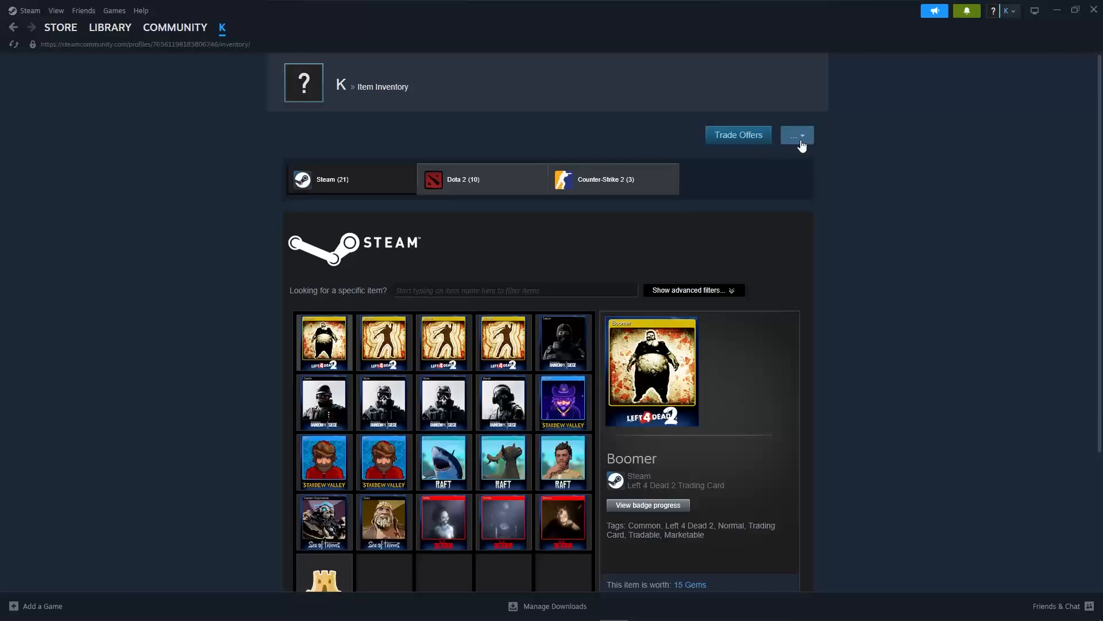
Reveal the '...' menu beside Trade Offers listing trade, inventory and gift history
left_click(795, 134)
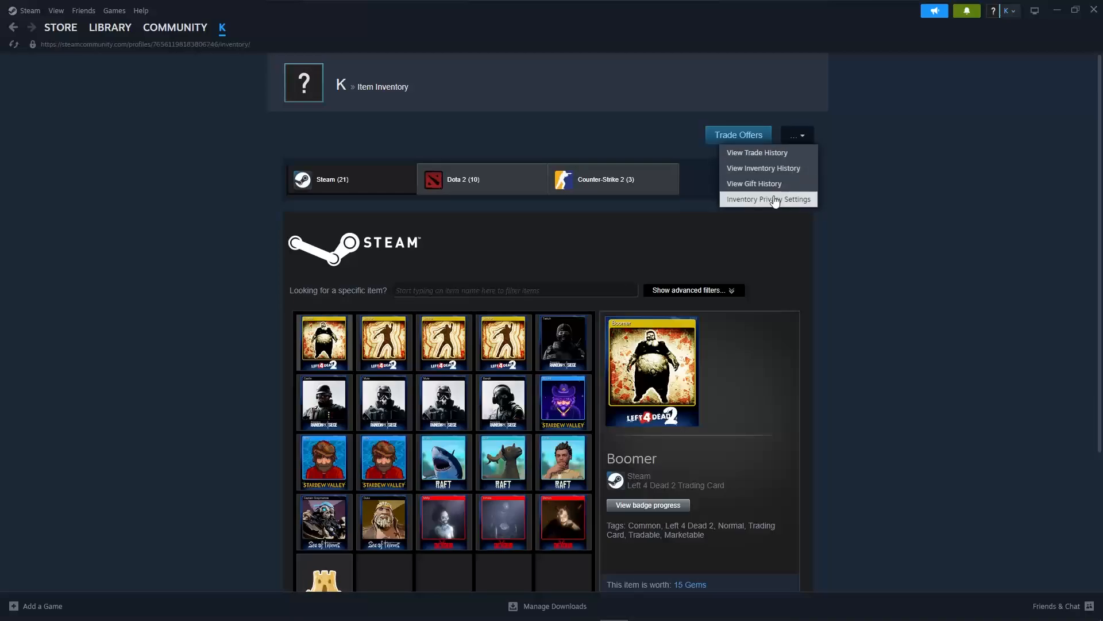
mouse_move(767, 184)
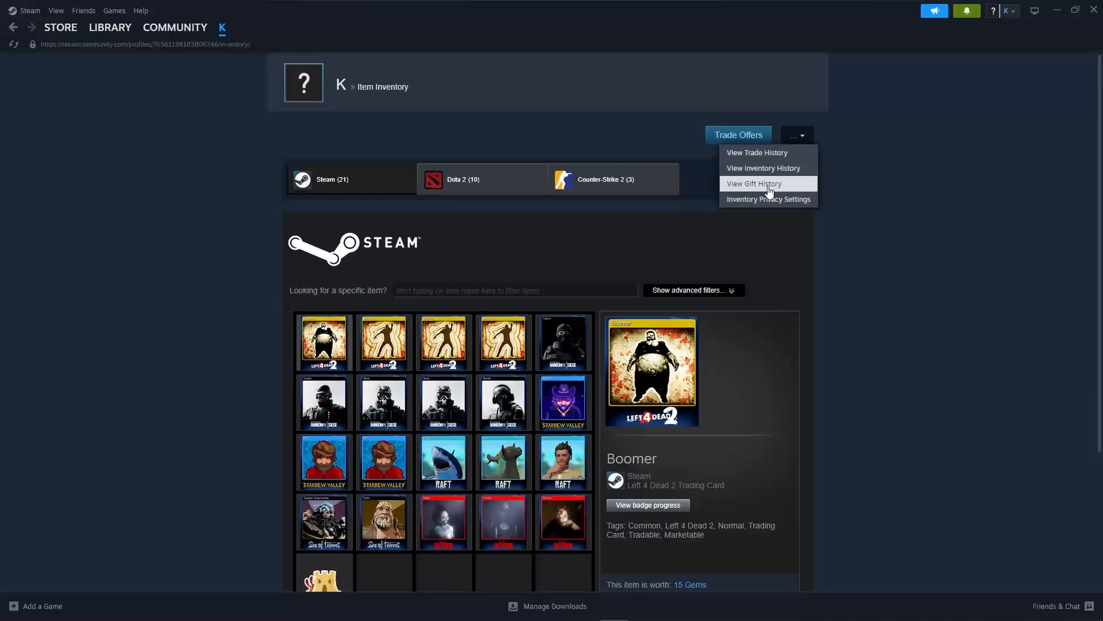
mouse_move(790, 196)
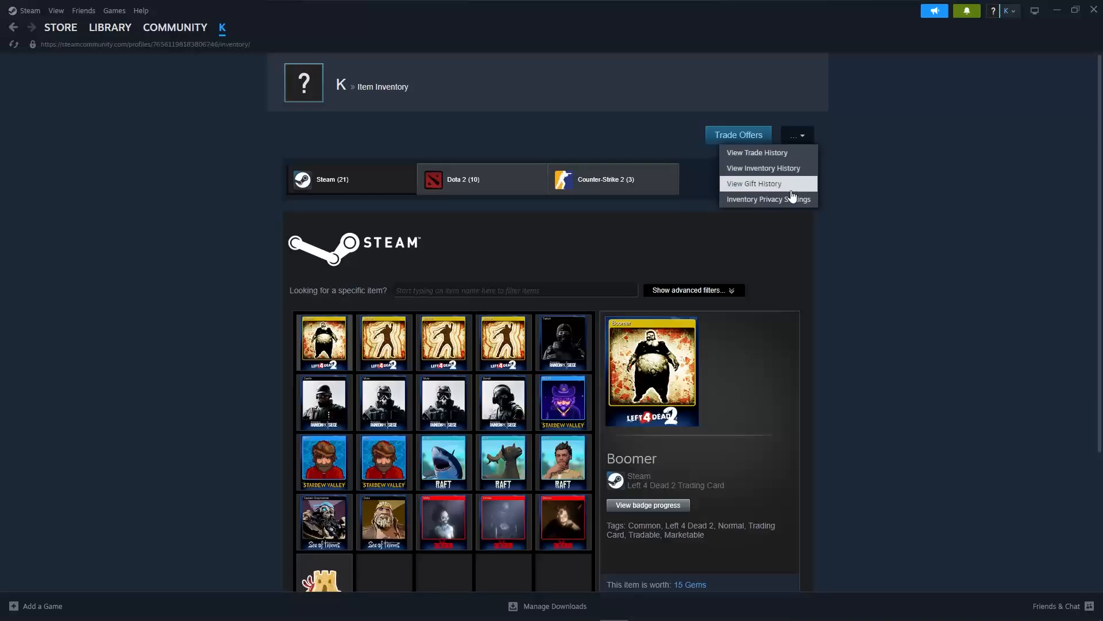
mouse_move(774, 188)
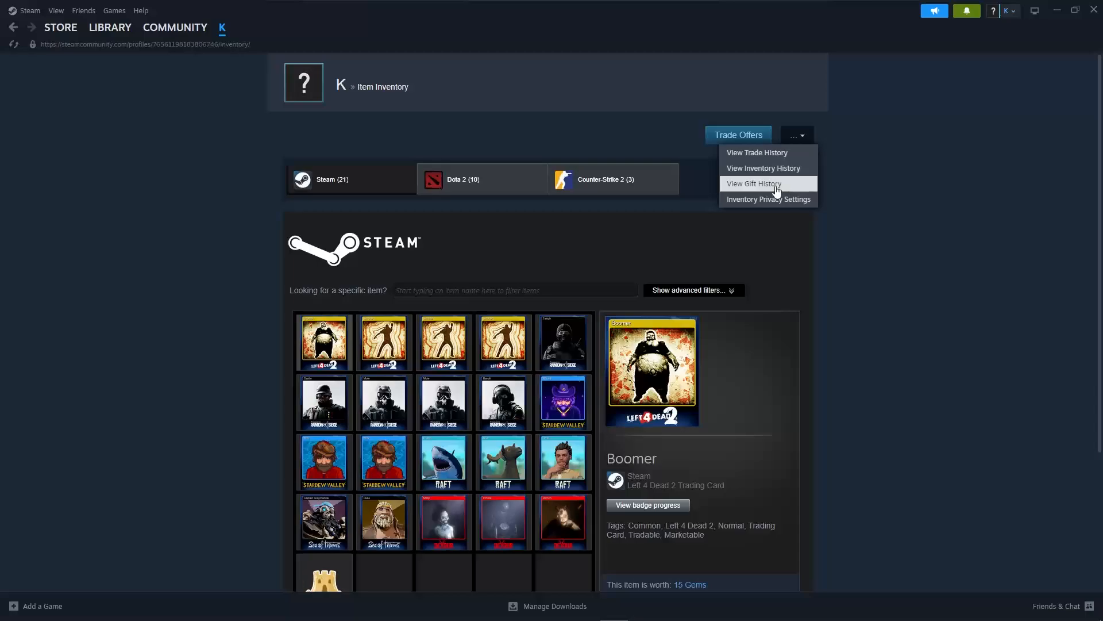
View the gift history showing Chained Together and Unravel Two redeemed, then return to the store front
left_click(754, 184)
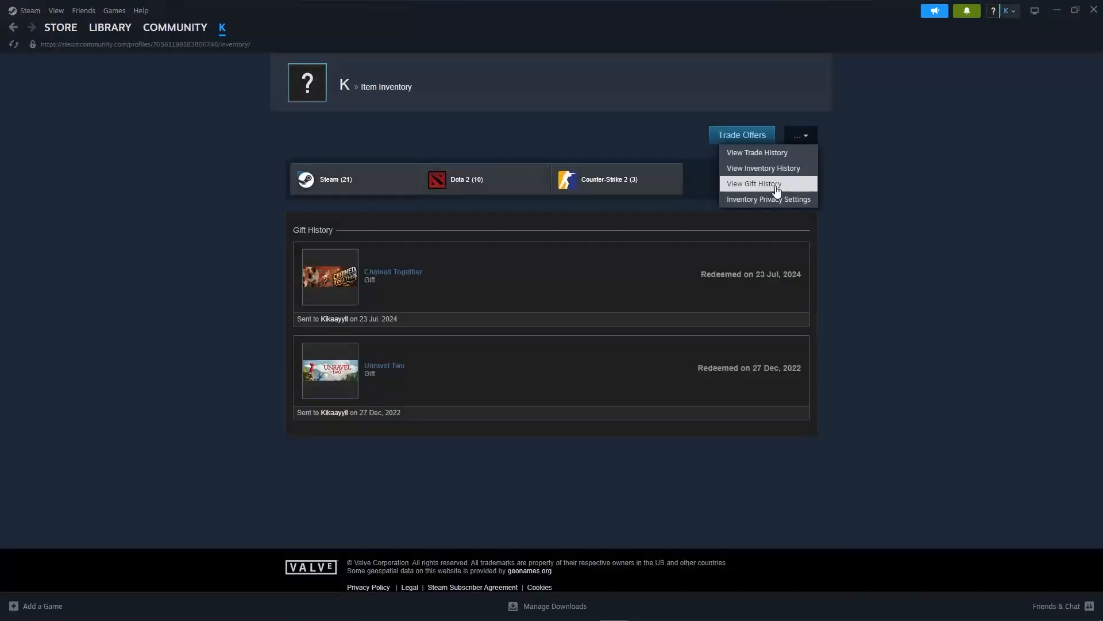
mouse_move(601, 265)
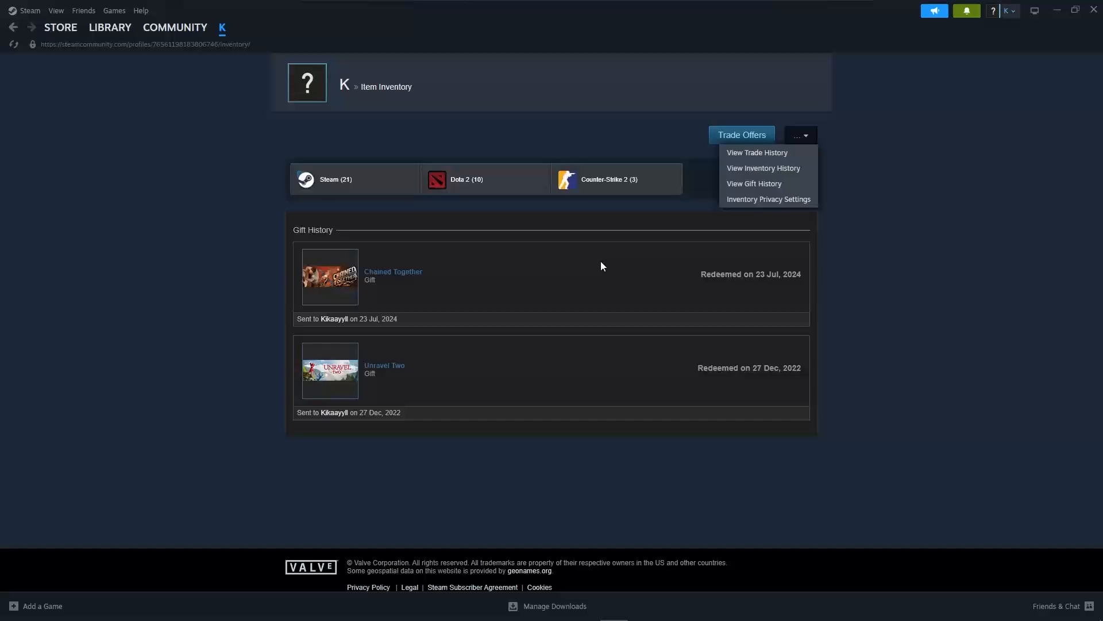
mouse_move(479, 289)
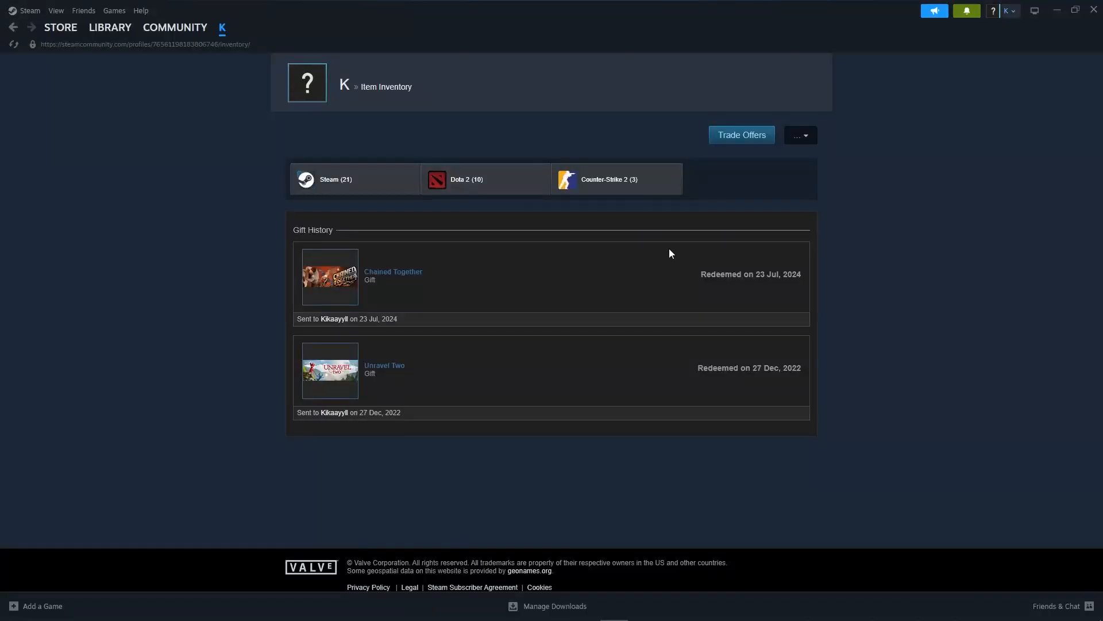
mouse_move(627, 312)
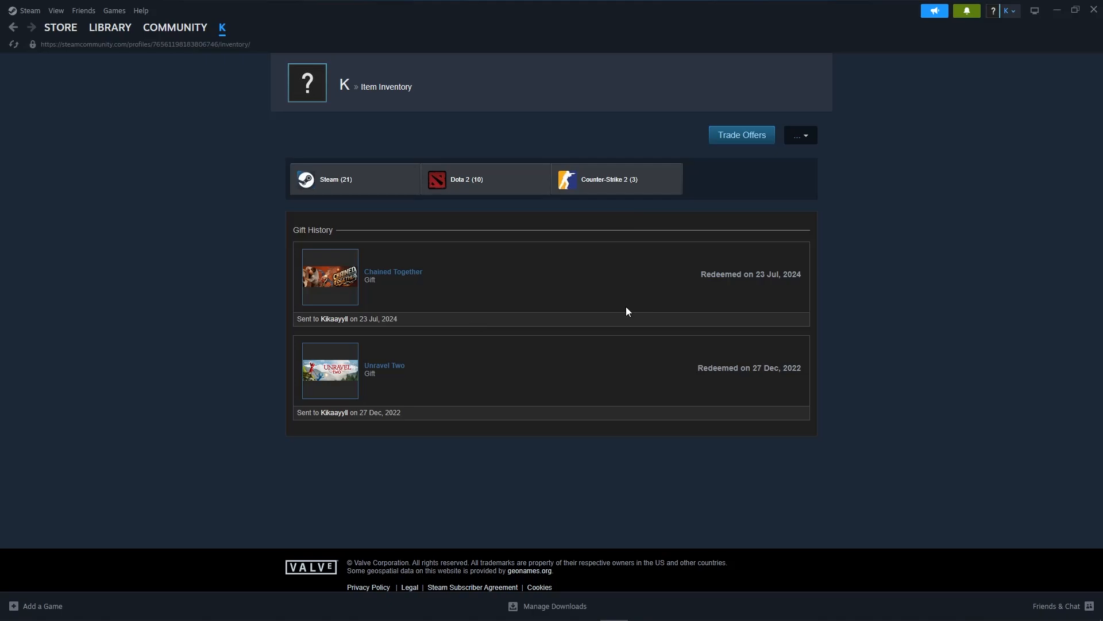
mouse_move(736, 278)
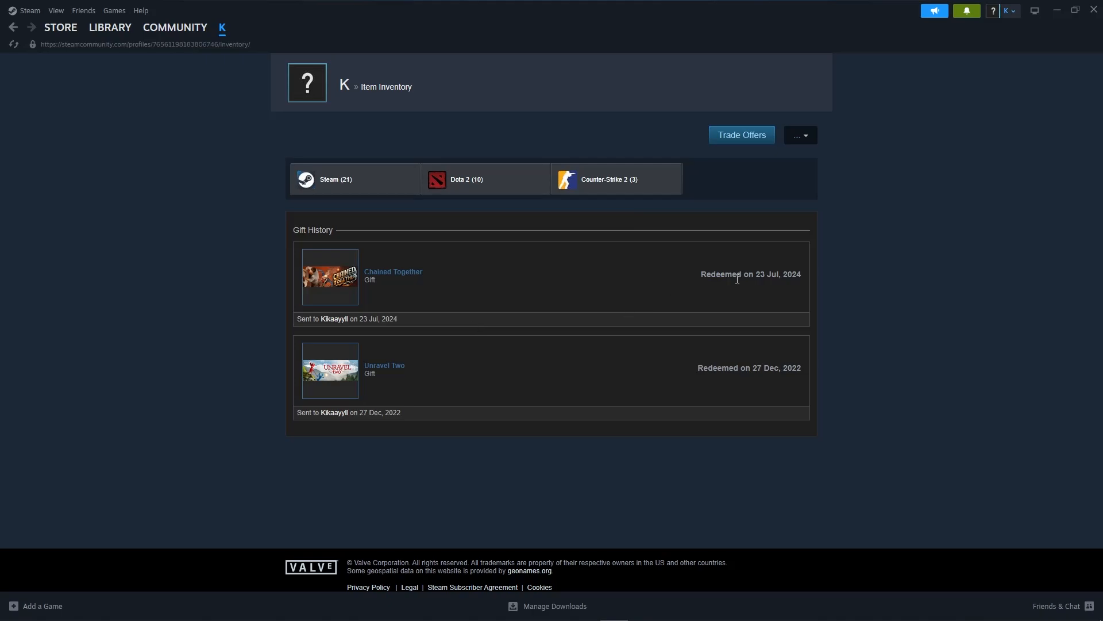
mouse_move(737, 293)
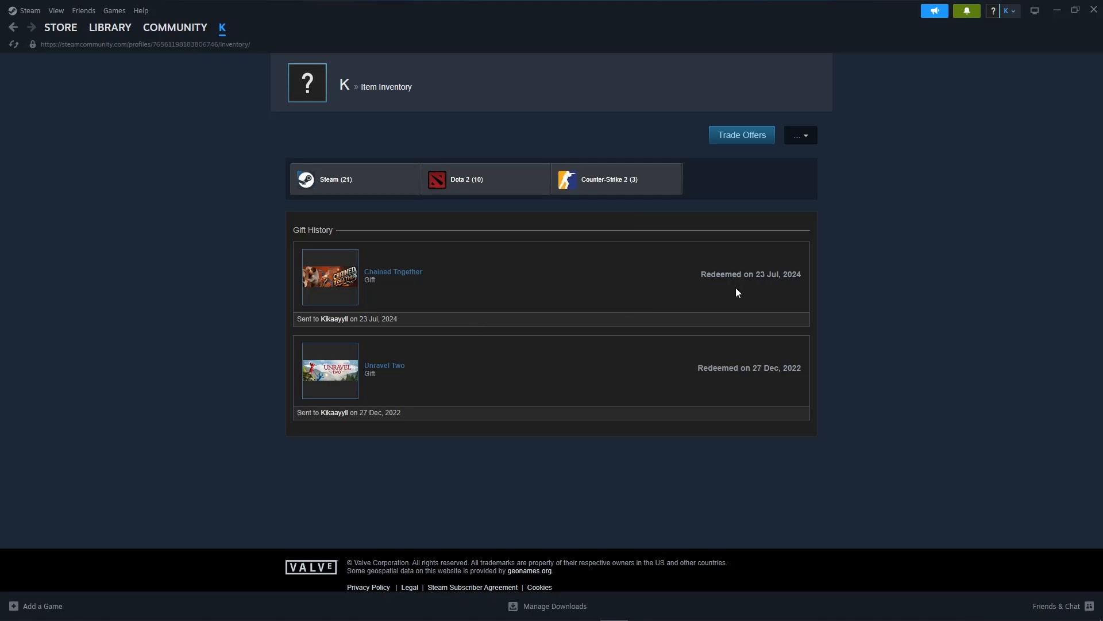
mouse_move(701, 300)
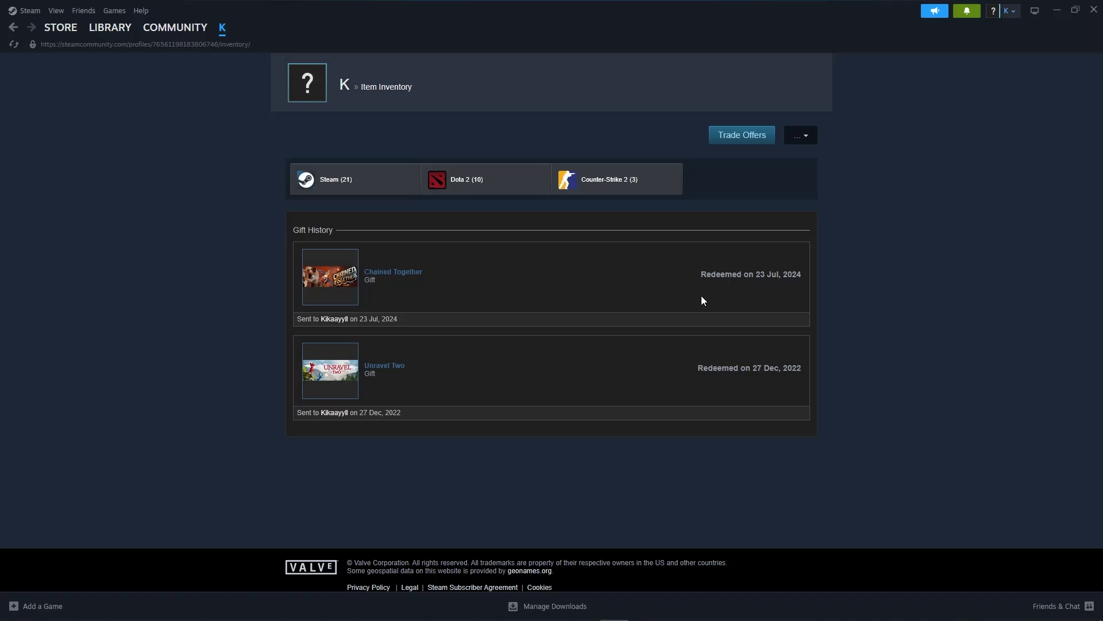
left_click(60, 26)
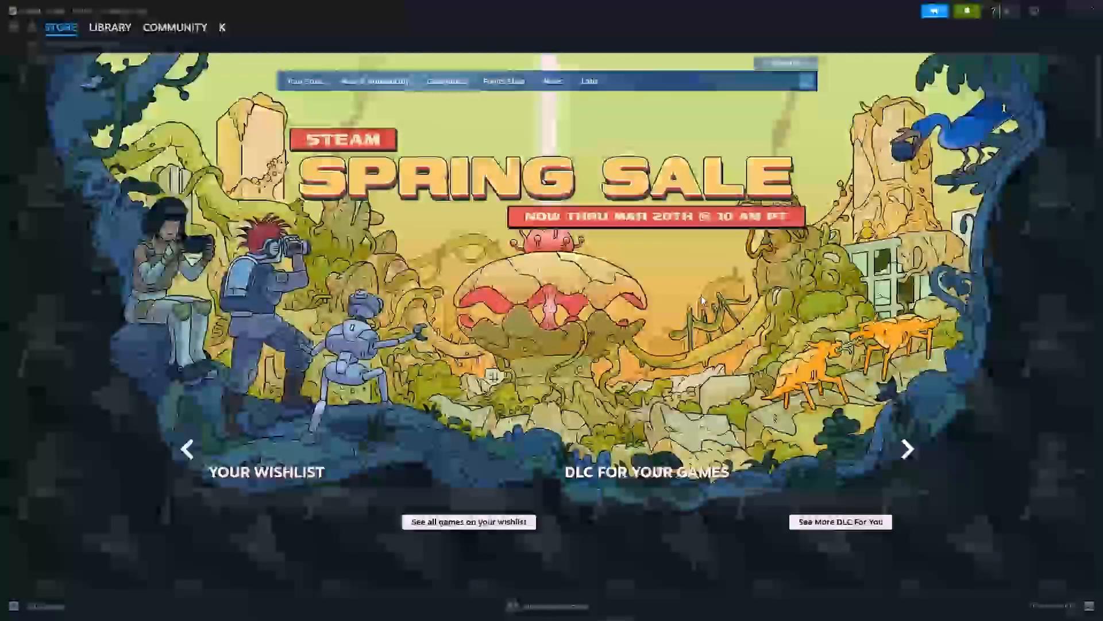